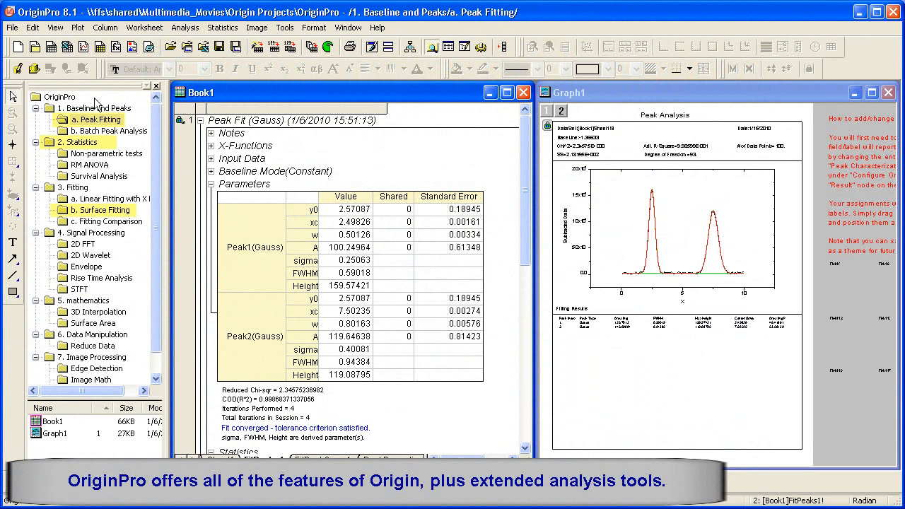
Open the Batch Peak Analysis folder and bring its peak-centers Summary sheet forward
{"action": "left_click", "coordinate": [93, 232]}
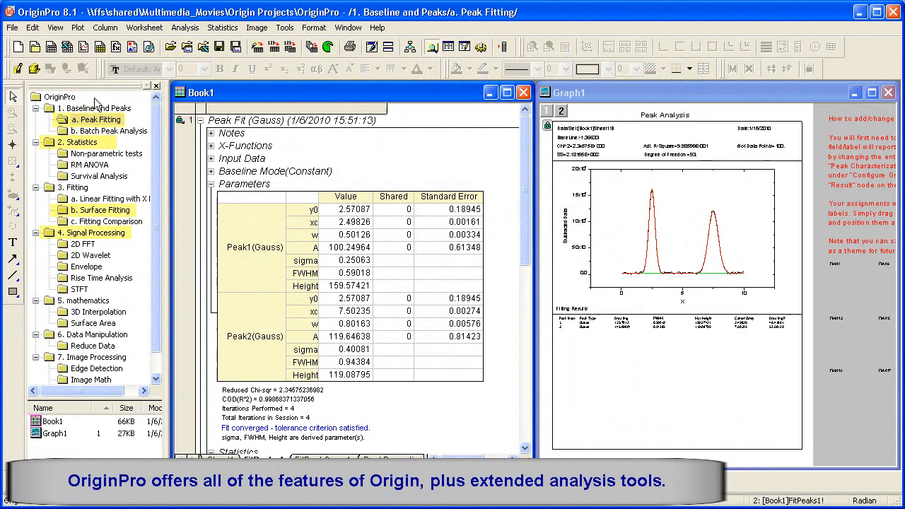
{"action": "left_click", "coordinate": [91, 357]}
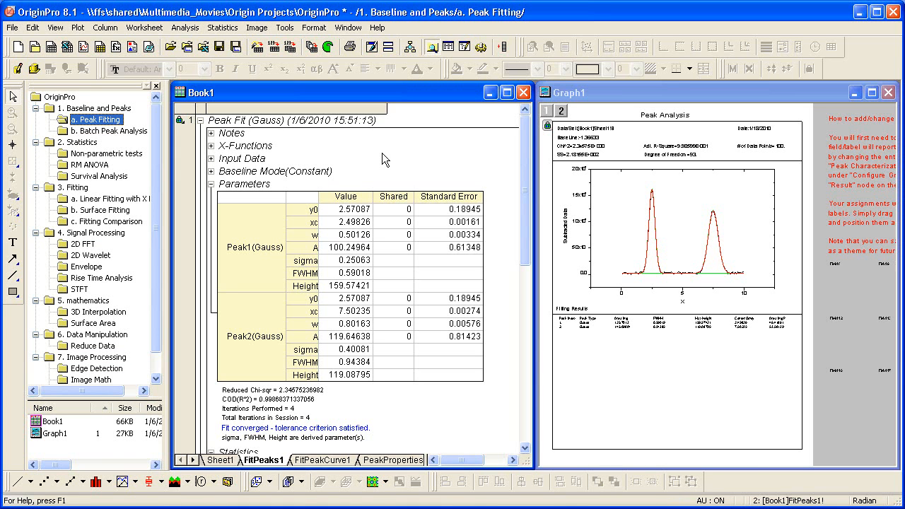
{"action": "mouse_move", "coordinate": [326, 157]}
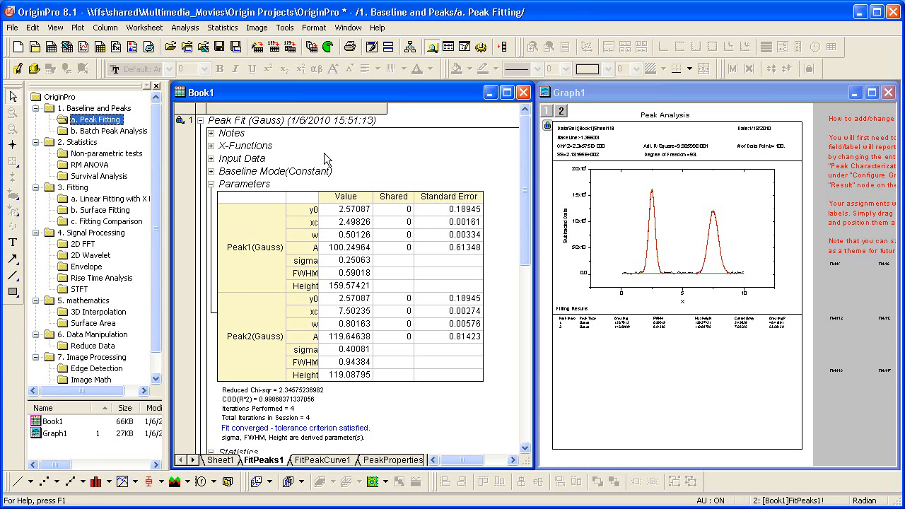
{"action": "left_click", "coordinate": [112, 131]}
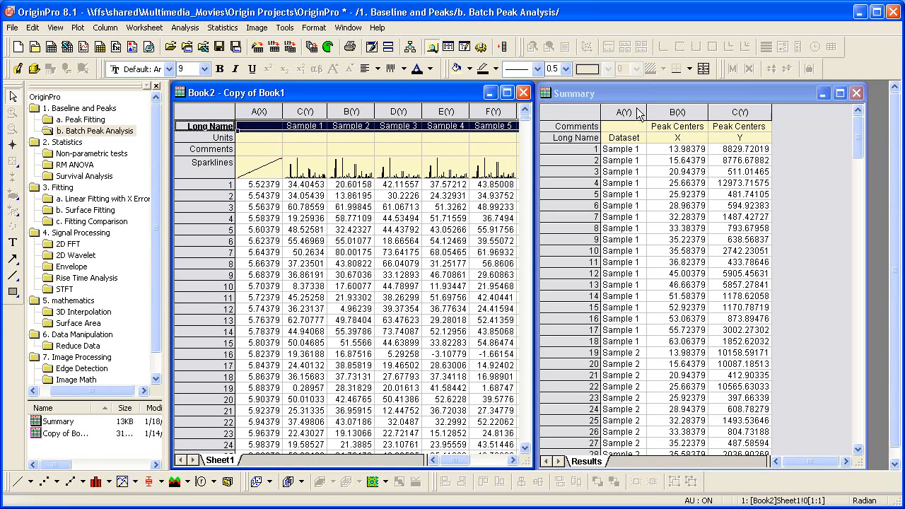
{"action": "left_click", "coordinate": [658, 148]}
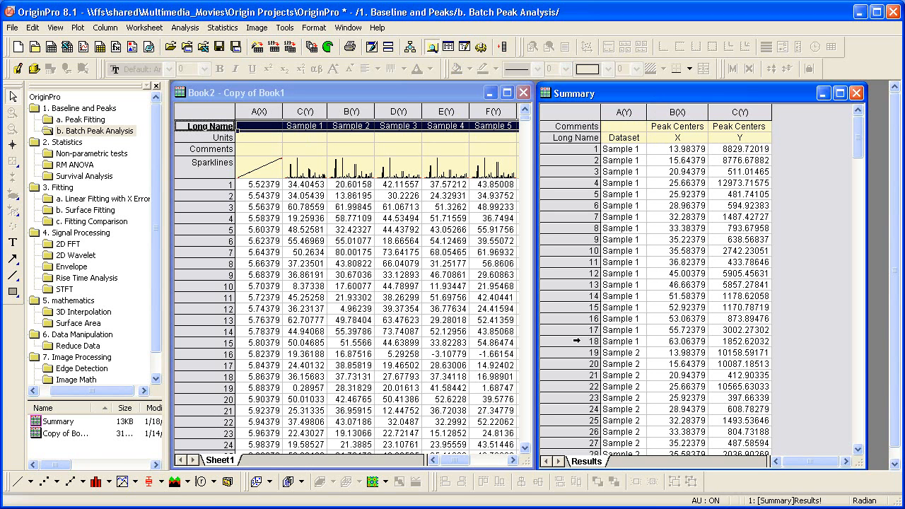
{"action": "left_click", "coordinate": [304, 111]}
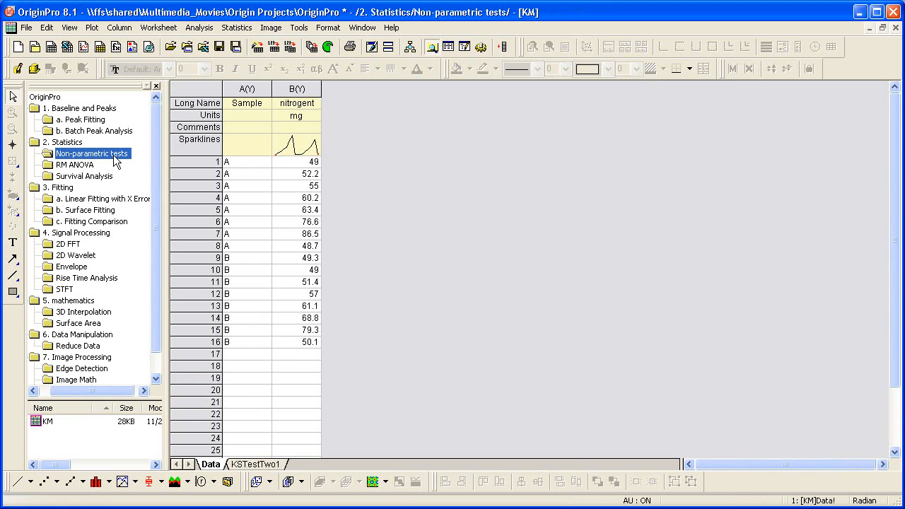
{"action": "mouse_move", "coordinate": [406, 248]}
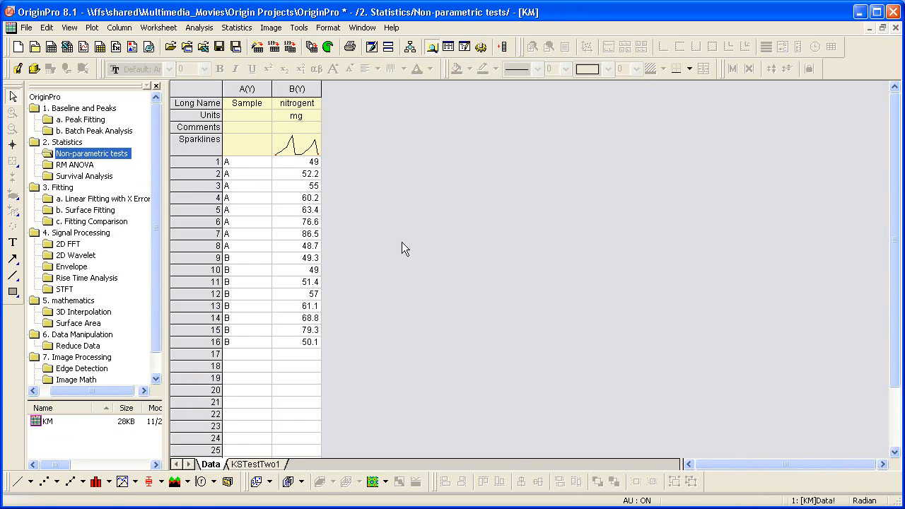
{"action": "mouse_move", "coordinate": [300, 411]}
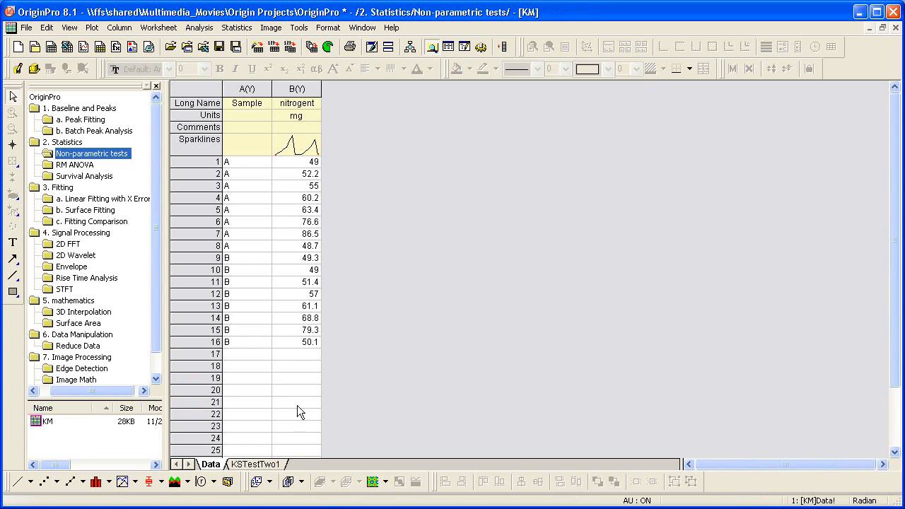
Show the KSTestTwo1 Kolmogorov-Smirnov report comparing samples A and B
{"action": "left_click", "coordinate": [253, 464]}
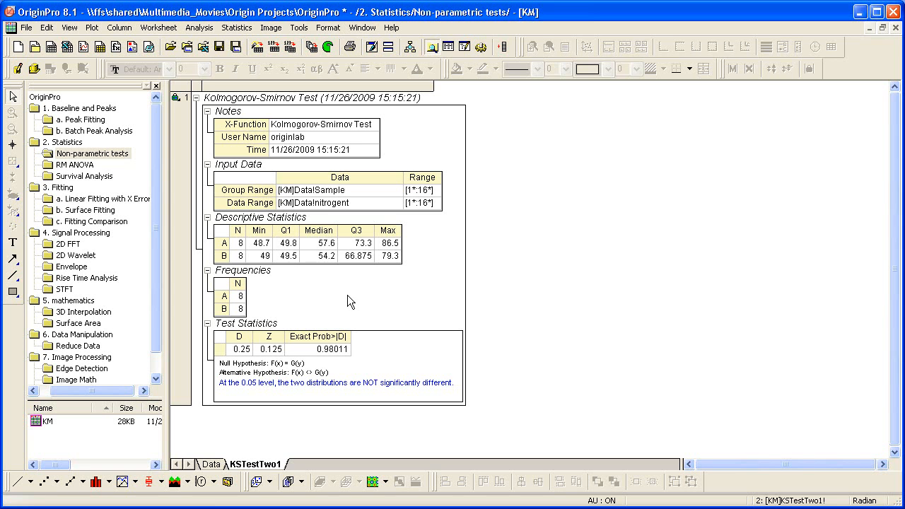
{"action": "mouse_move", "coordinate": [112, 217]}
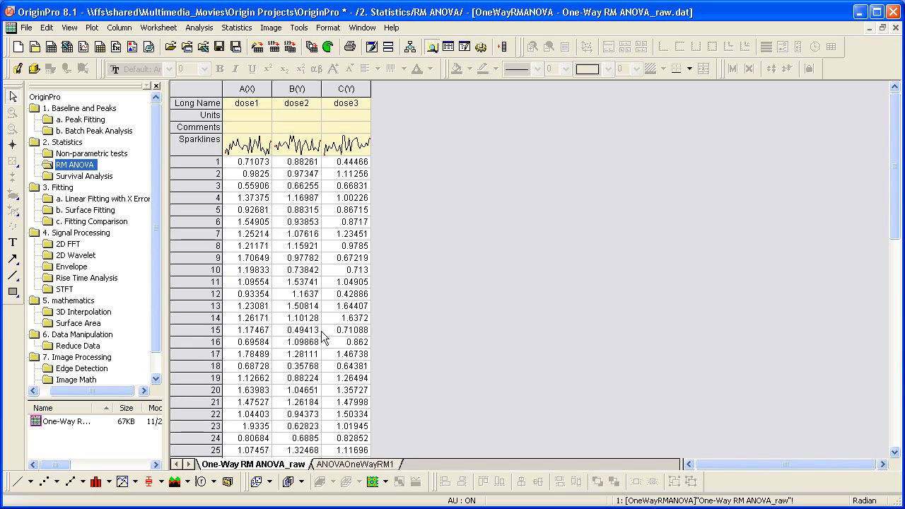
Show the ANOVAOneWayRM1 report with Tukey comparisons for the three dose levels
{"action": "left_click", "coordinate": [356, 465]}
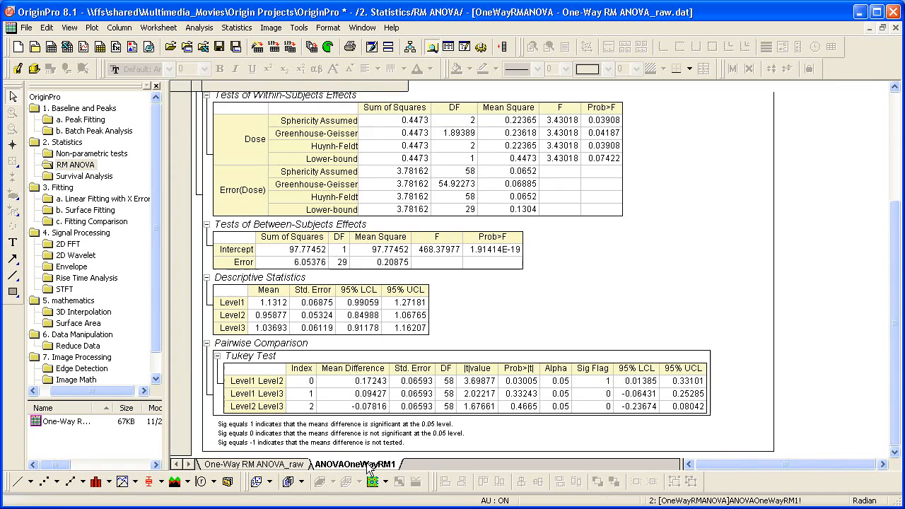
{"action": "mouse_move", "coordinate": [541, 324]}
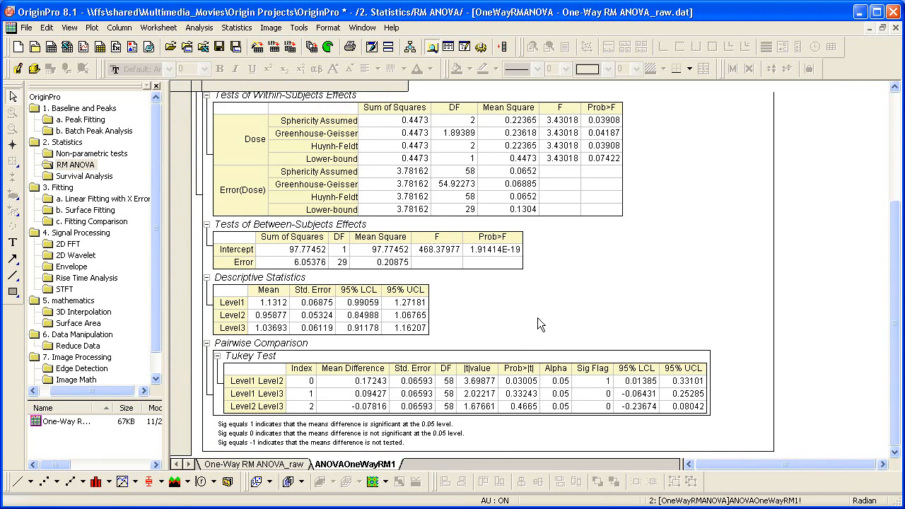
{"action": "mouse_move", "coordinate": [542, 340]}
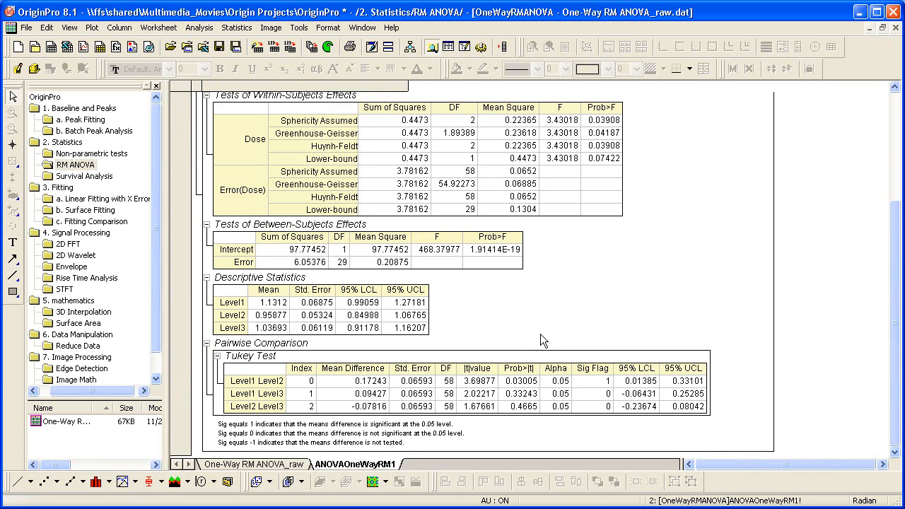
{"action": "mouse_move", "coordinate": [88, 186]}
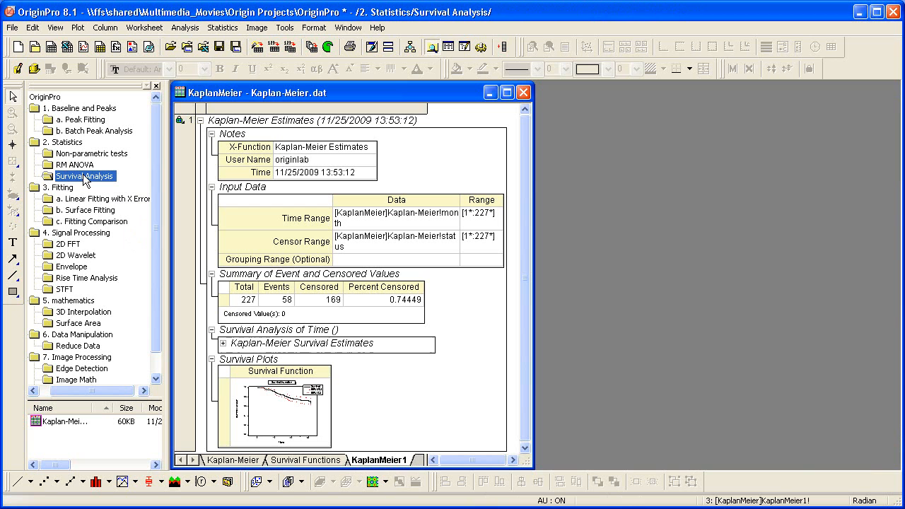
{"action": "mouse_move", "coordinate": [278, 408]}
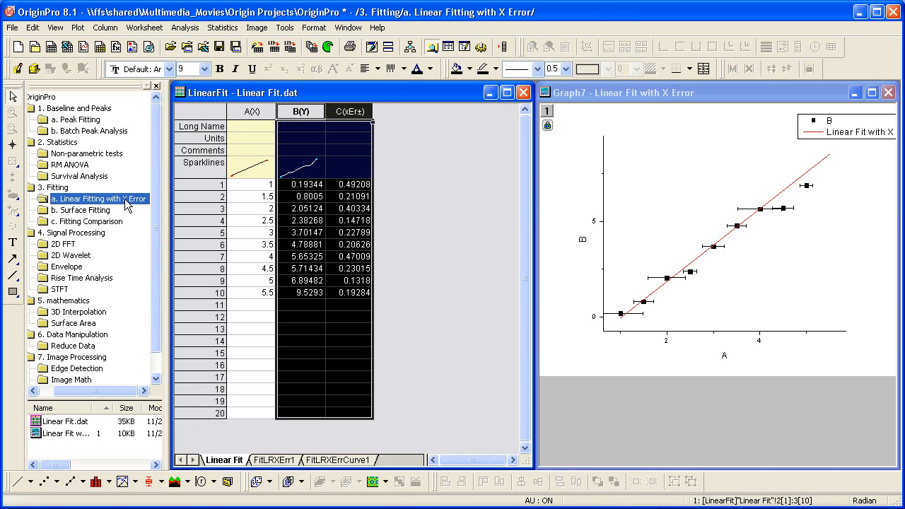
Open the Surface Fitting folder and view the Gauss2D fitted contour plot in its own window
{"action": "left_click", "coordinate": [78, 210]}
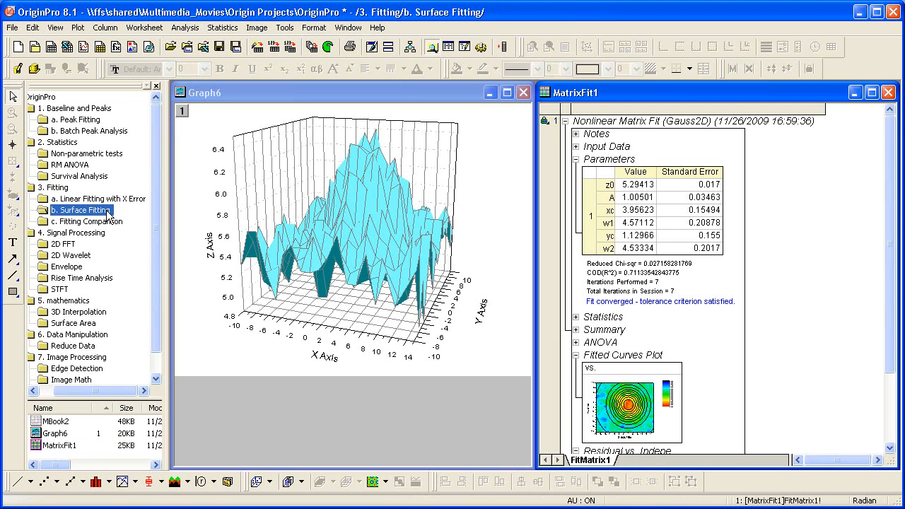
{"action": "mouse_move", "coordinate": [258, 251]}
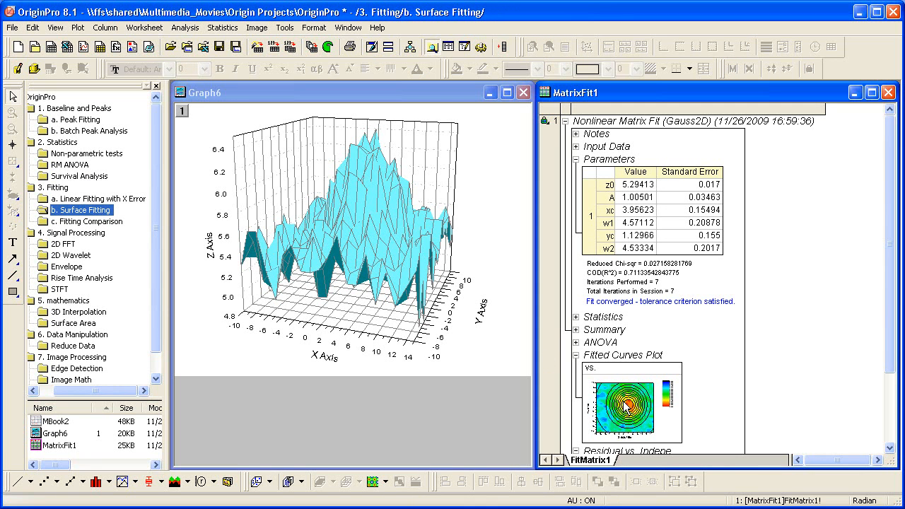
{"action": "double_click", "coordinate": [632, 403]}
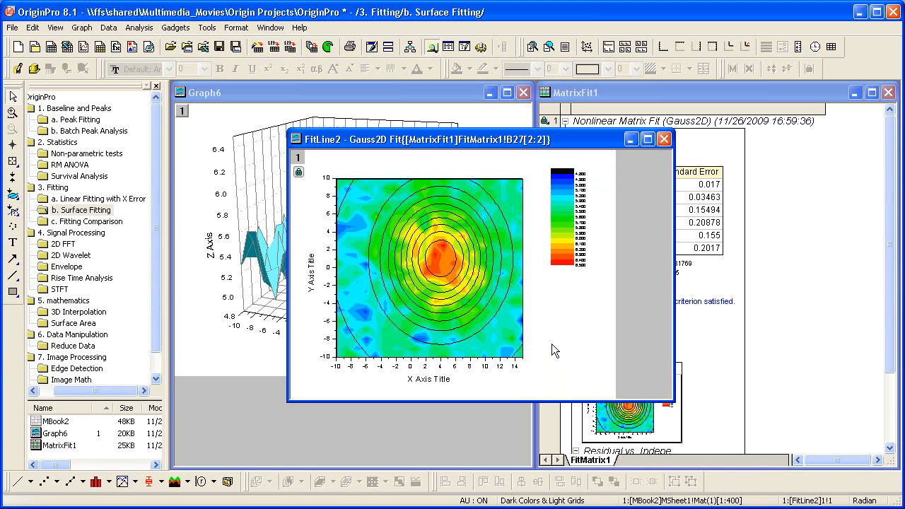
{"action": "mouse_move", "coordinate": [117, 229]}
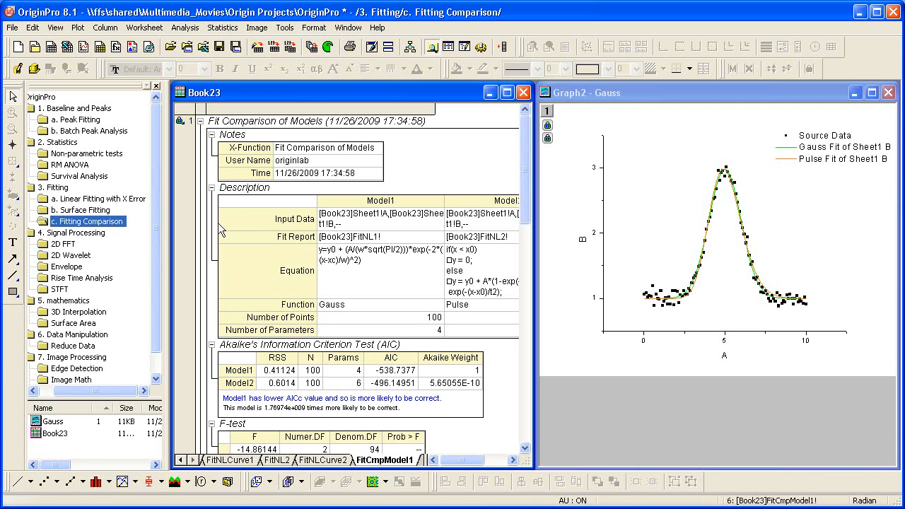
{"action": "mouse_move", "coordinate": [643, 232]}
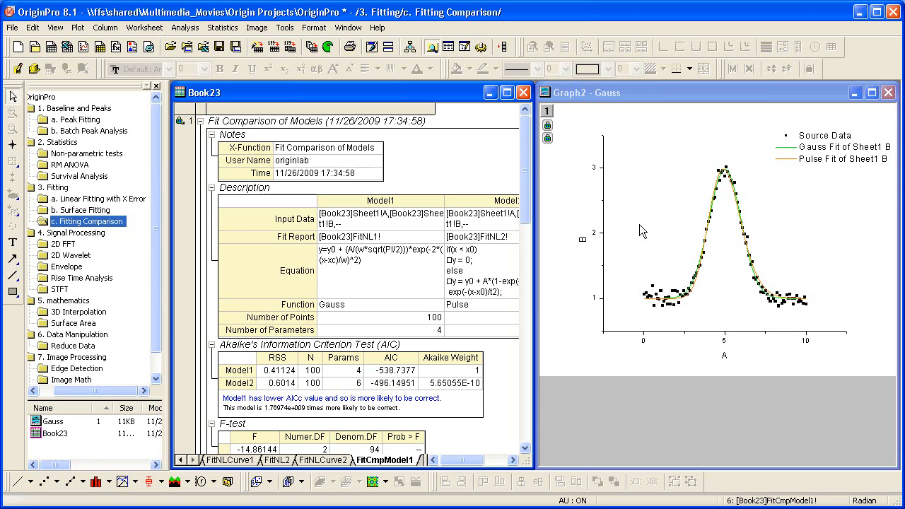
{"action": "mouse_move", "coordinate": [401, 470]}
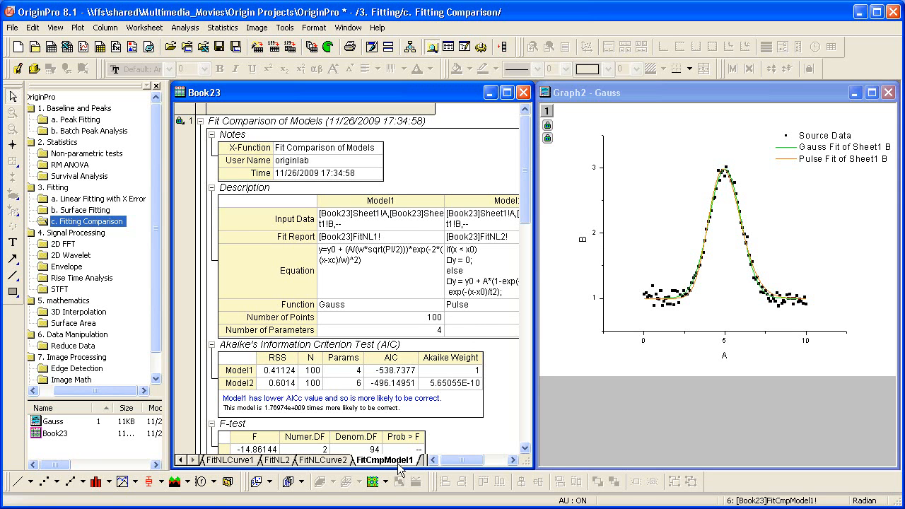
{"action": "mouse_move", "coordinate": [283, 375]}
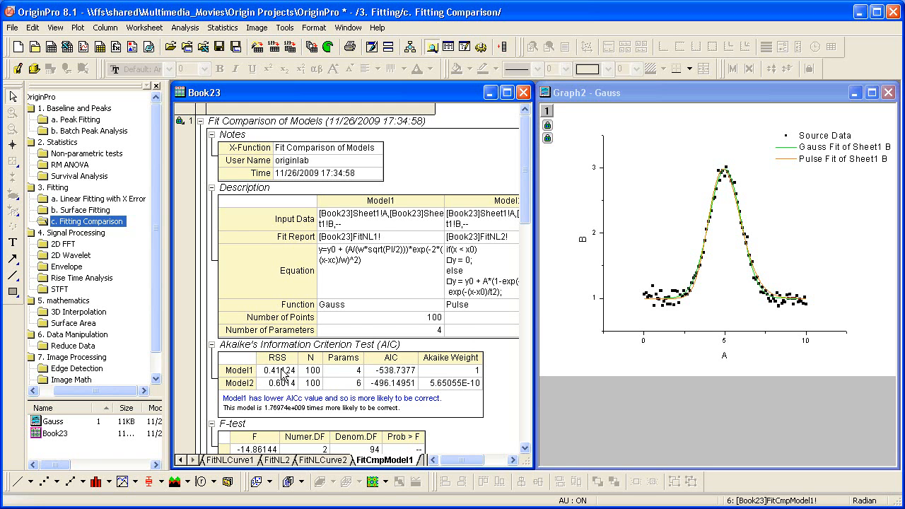
{"action": "mouse_move", "coordinate": [376, 313]}
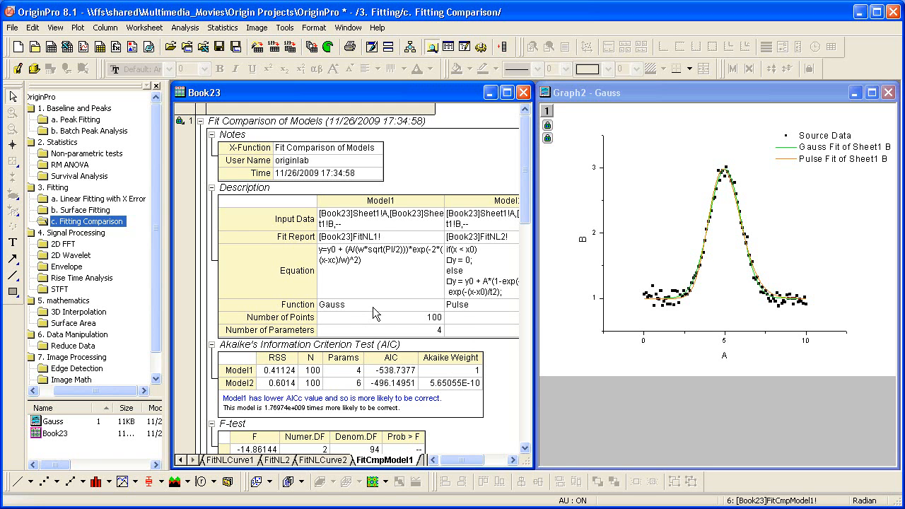
{"action": "mouse_move", "coordinate": [241, 281]}
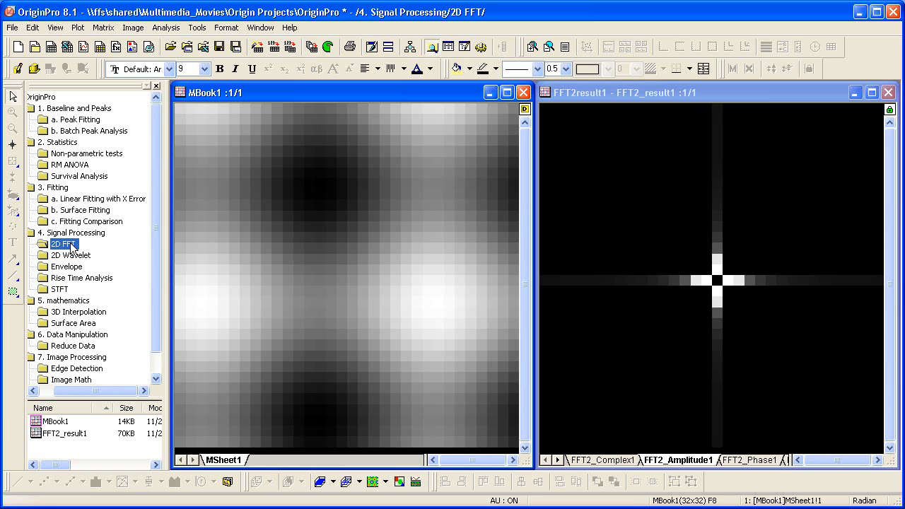
Open the 2D Wavelet folder and view the flower image's CH and CV detail coefficients
{"action": "left_click", "coordinate": [68, 256]}
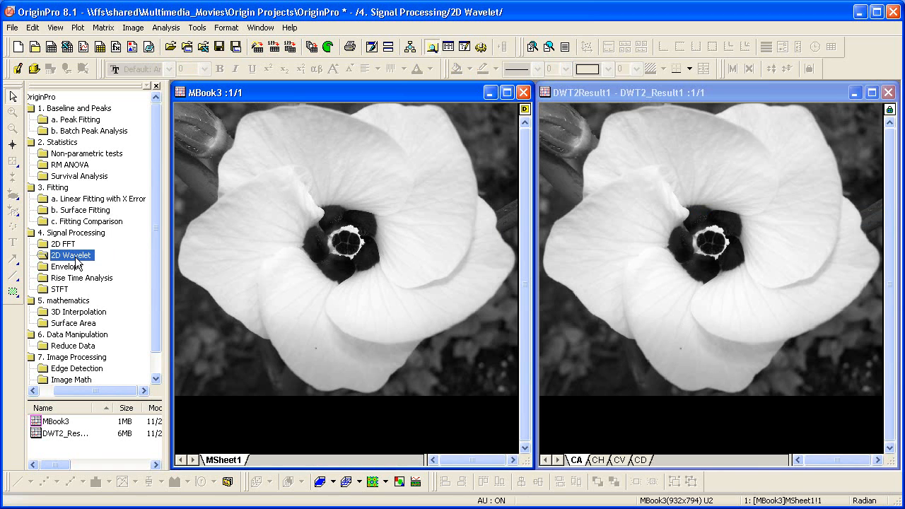
{"action": "mouse_move", "coordinate": [377, 377]}
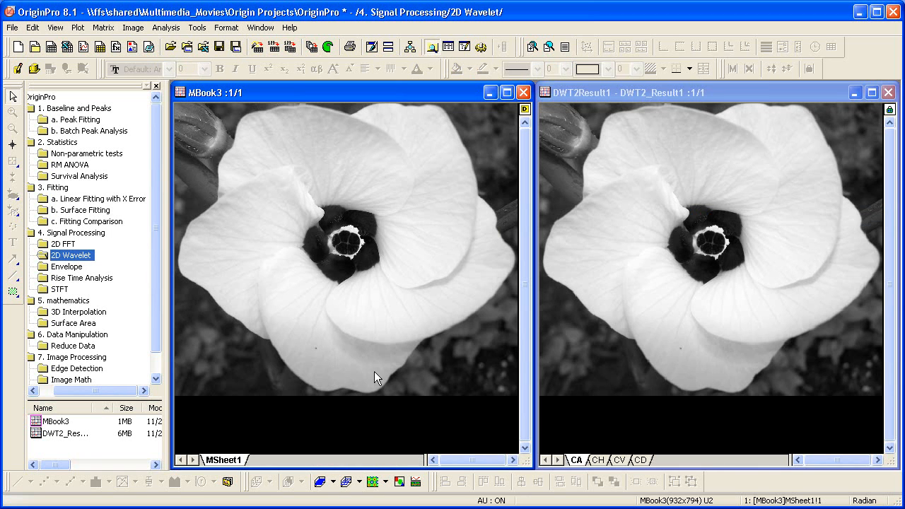
{"action": "left_click", "coordinate": [599, 460]}
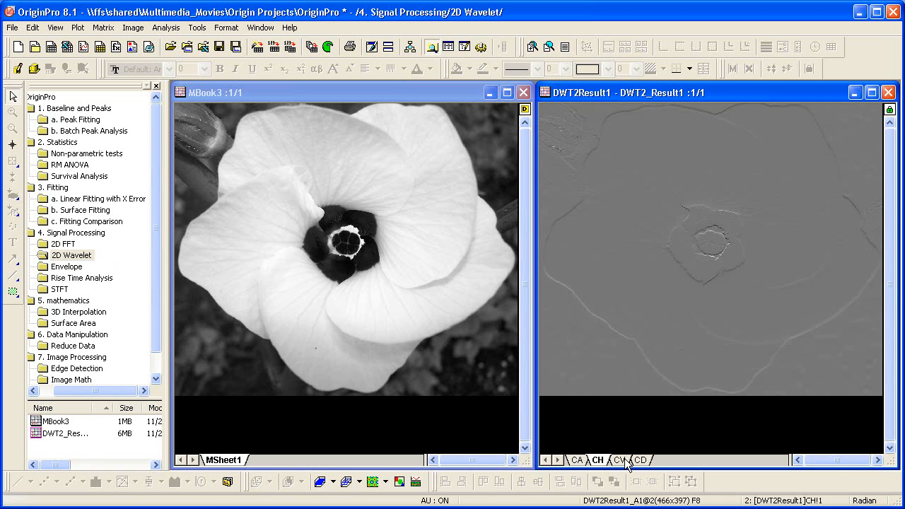
{"action": "left_click", "coordinate": [639, 461]}
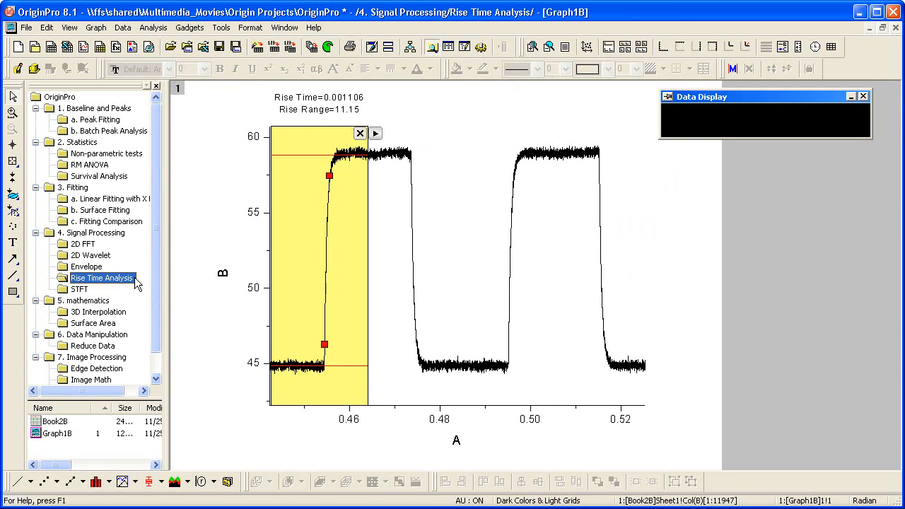
{"action": "mouse_move", "coordinate": [348, 288]}
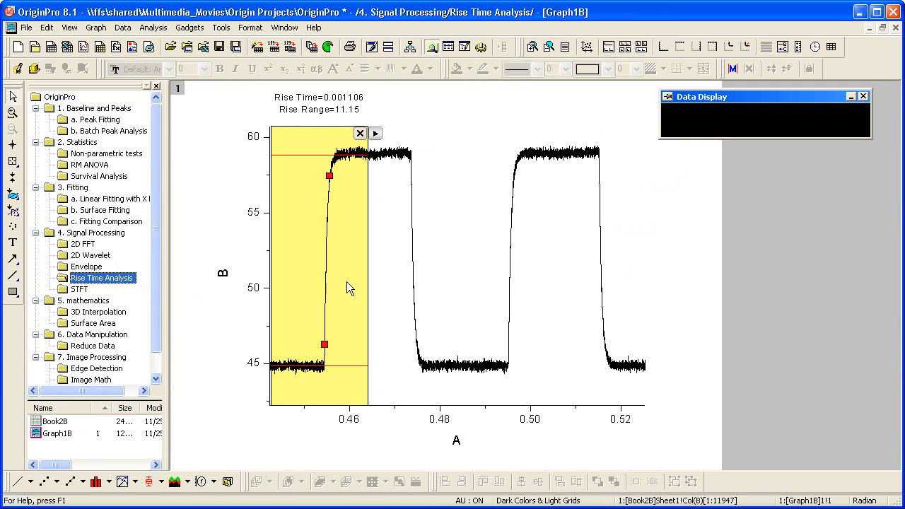
Drag the rise-time region box onto the pulse's second rising edge near x=0.49–0.51
{"action": "left_click_drag", "start_coordinate": [466, 134], "coordinate": [565, 403]}
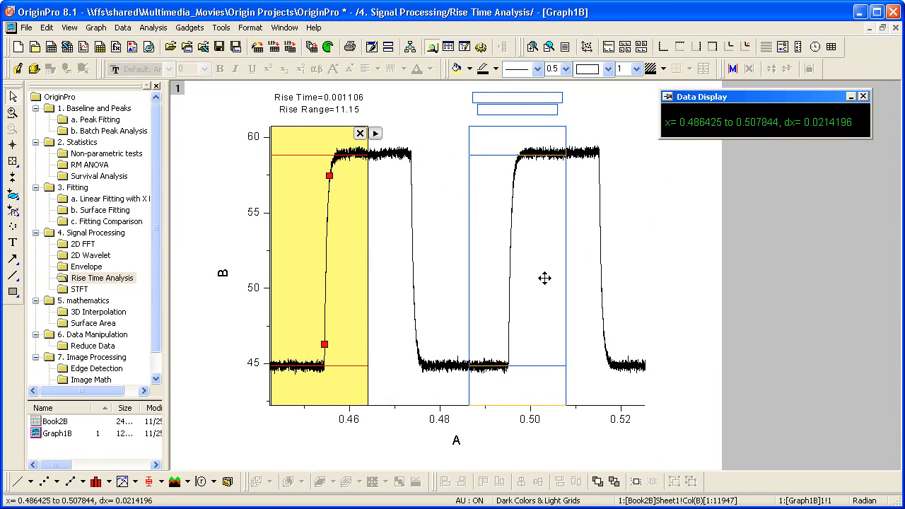
{"action": "left_click_drag", "start_coordinate": [318, 282], "coordinate": [544, 283]}
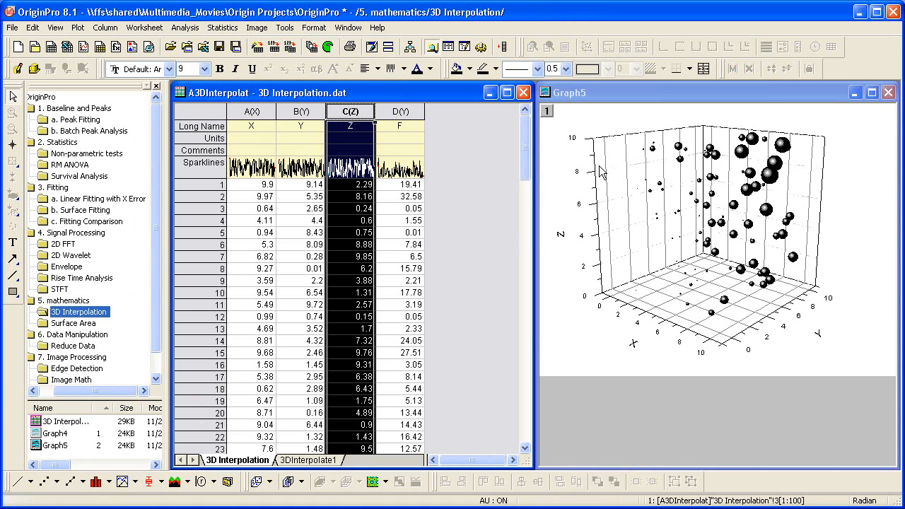
{"action": "mouse_move", "coordinate": [569, 170]}
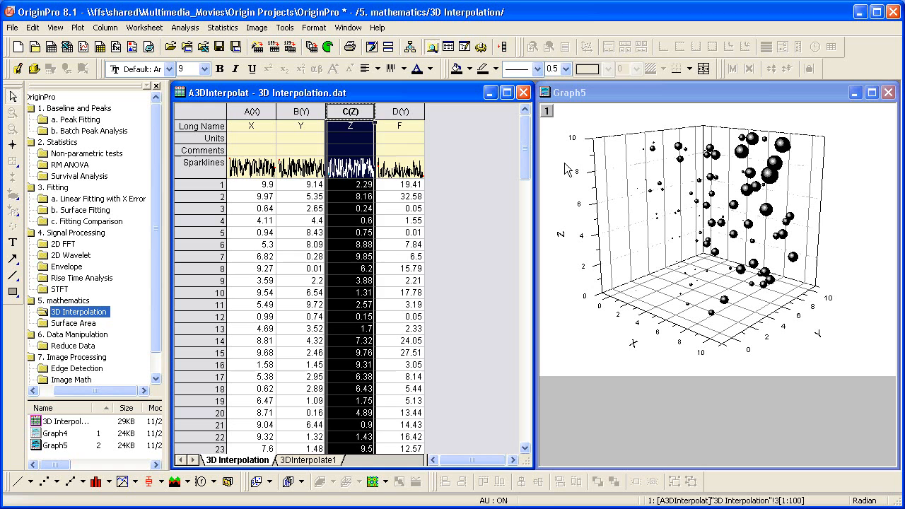
Select the F column, view the 3DInterpolate1 results sheet, then open the Surface Area folder
{"action": "left_click", "coordinate": [399, 111]}
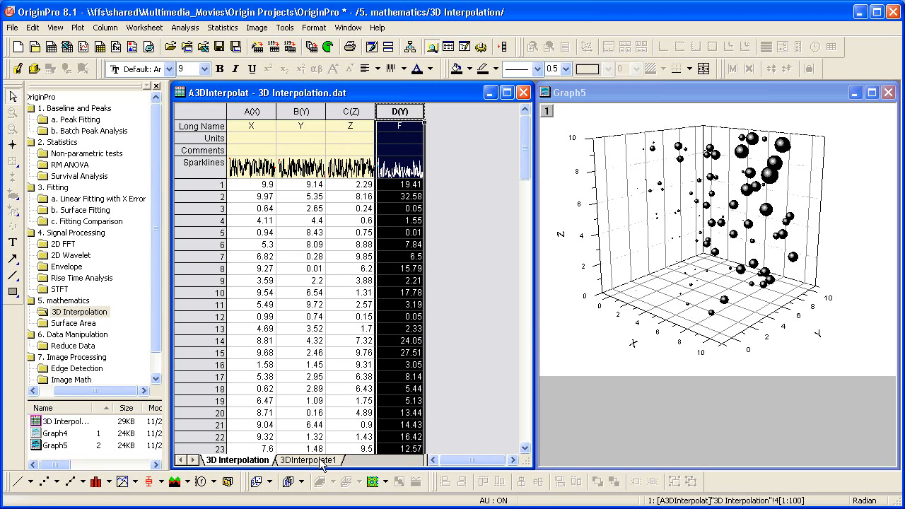
{"action": "left_click", "coordinate": [303, 460]}
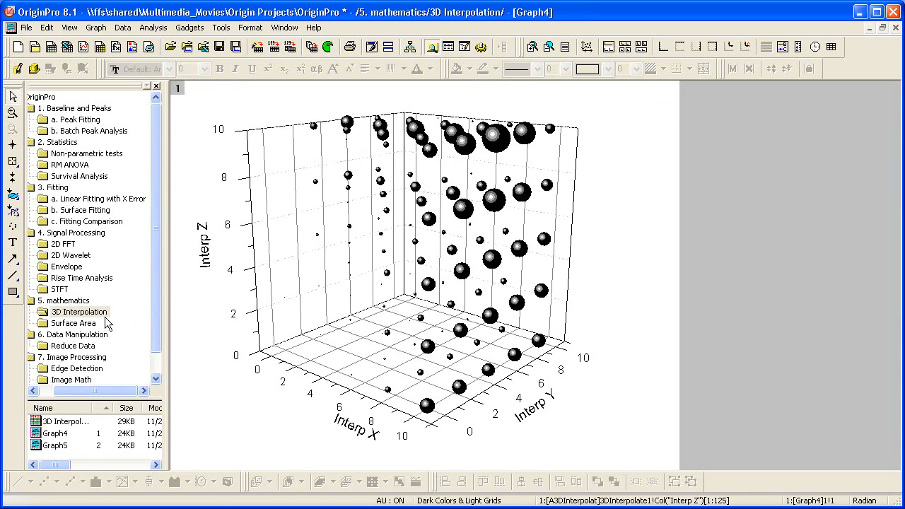
{"action": "double_click", "coordinate": [72, 322]}
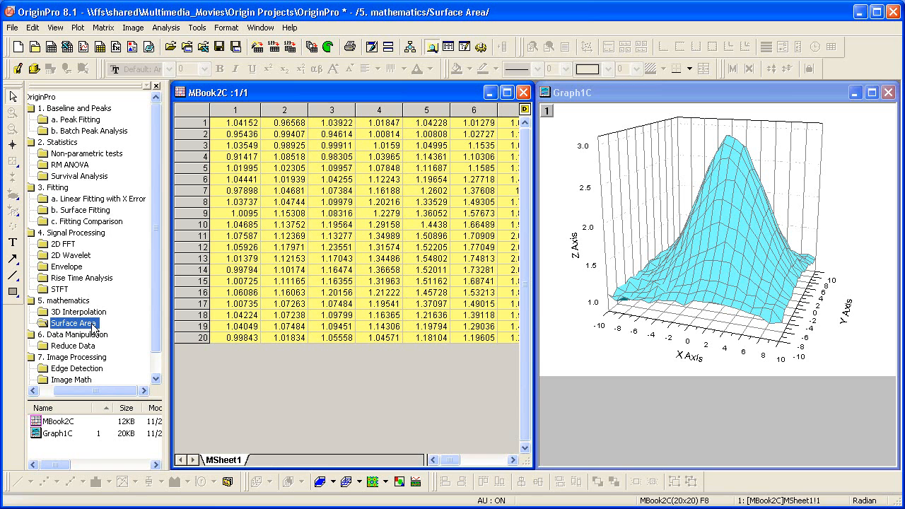
{"action": "mouse_move", "coordinate": [282, 264]}
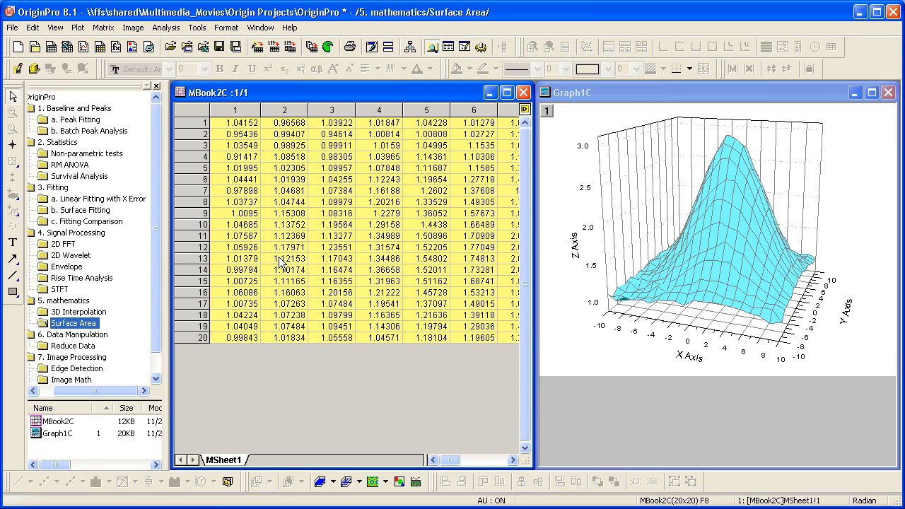
{"action": "mouse_move", "coordinate": [166, 28]}
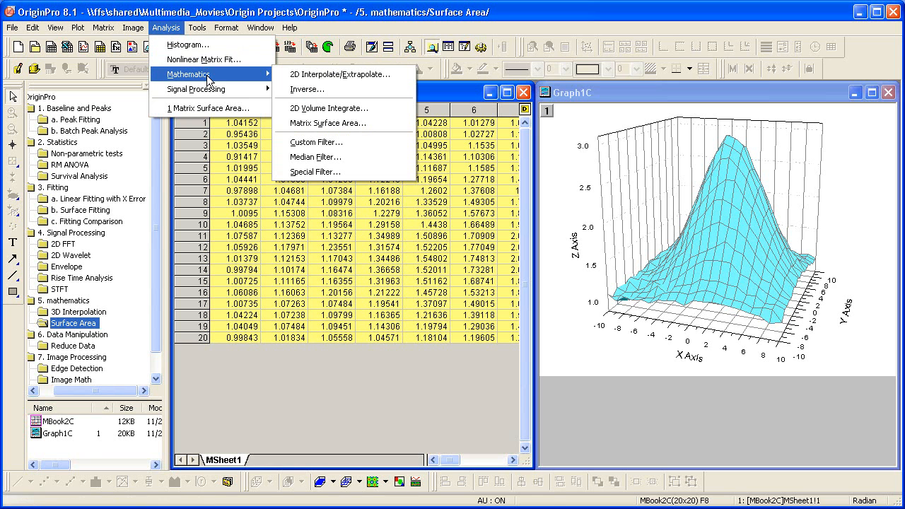
{"action": "mouse_move", "coordinate": [343, 123]}
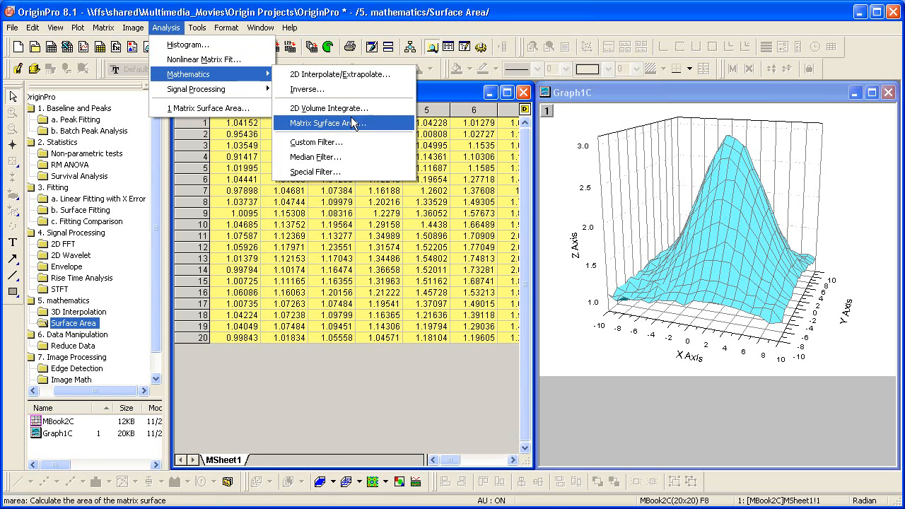
Run Matrix Surface Area on MBook2C and confirm the marea dialog
{"action": "left_click", "coordinate": [327, 123]}
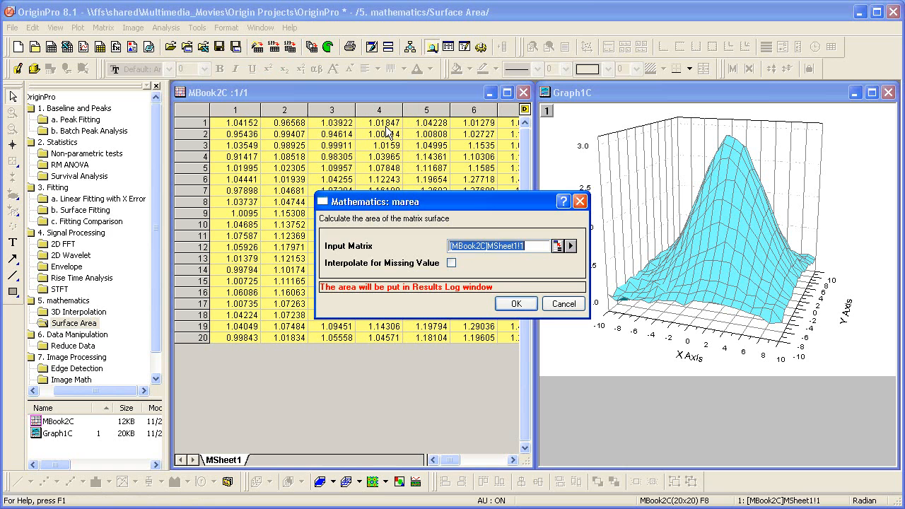
{"action": "left_click", "coordinate": [516, 304]}
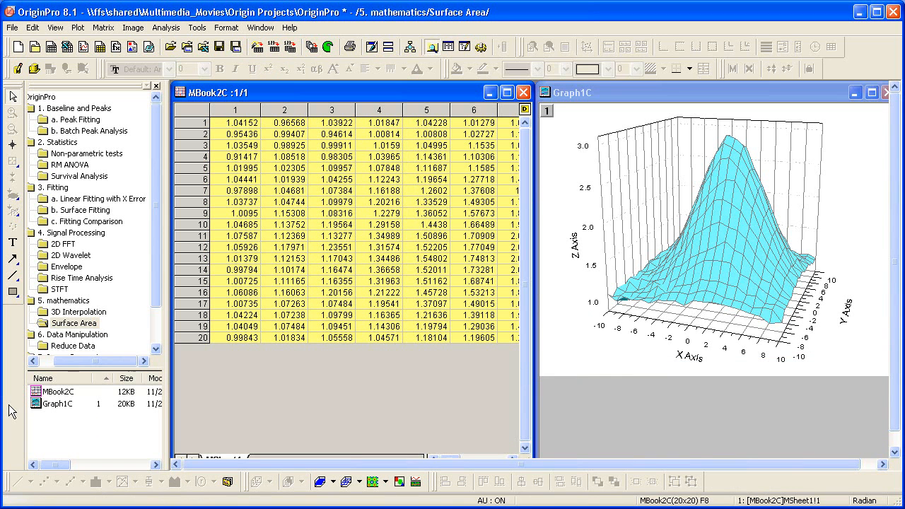
{"action": "mouse_move", "coordinate": [78, 350]}
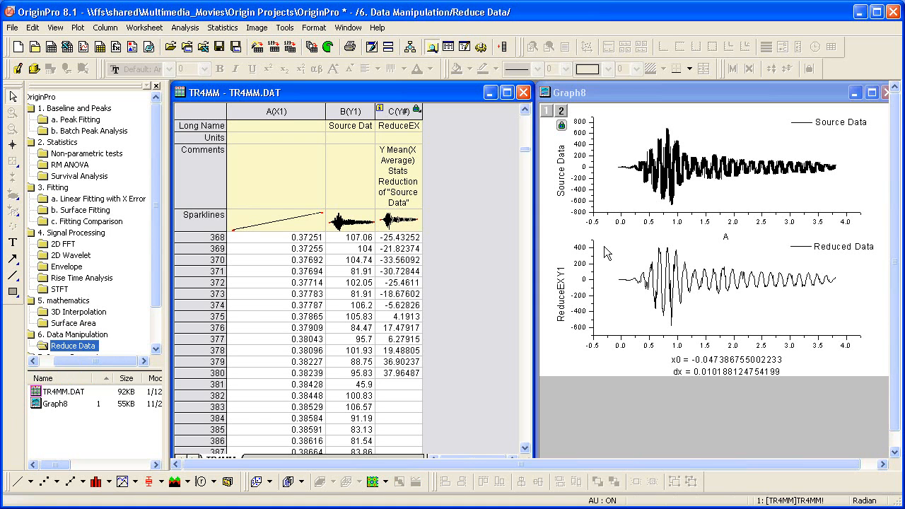
{"action": "mouse_move", "coordinate": [741, 189]}
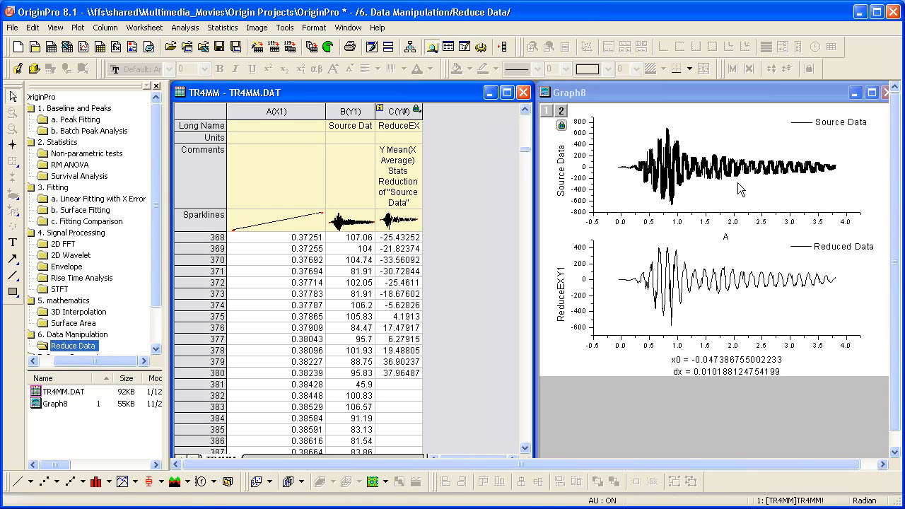
{"action": "mouse_move", "coordinate": [814, 295]}
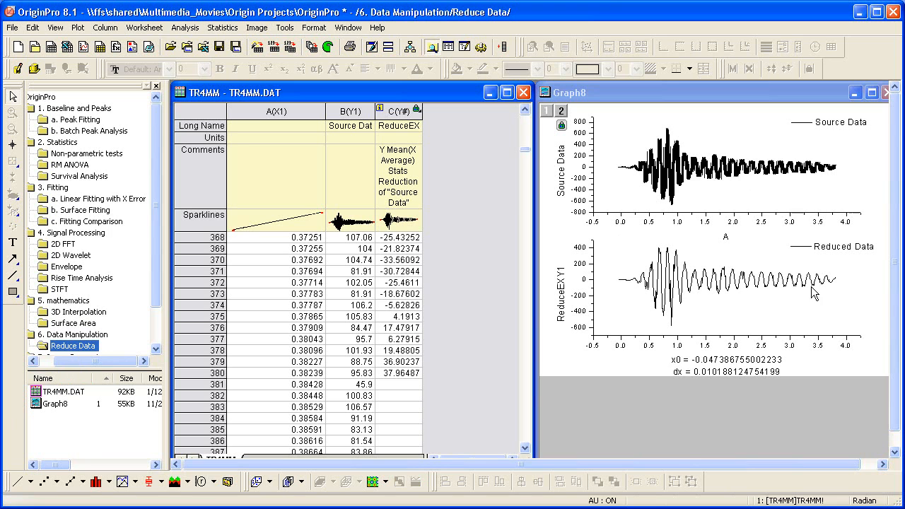
{"action": "mouse_move", "coordinate": [631, 167]}
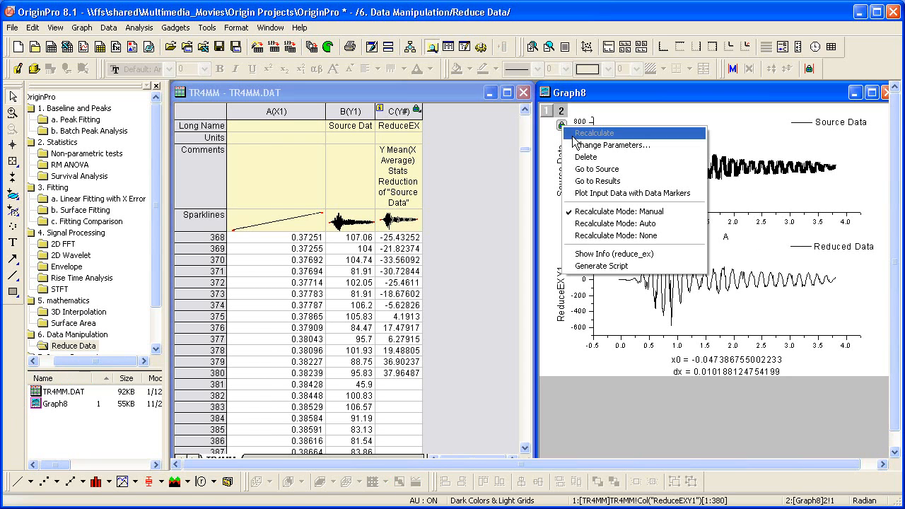
Reopen the data reduction parameters, then open the 7. Image Processing folder
{"action": "left_click", "coordinate": [612, 145]}
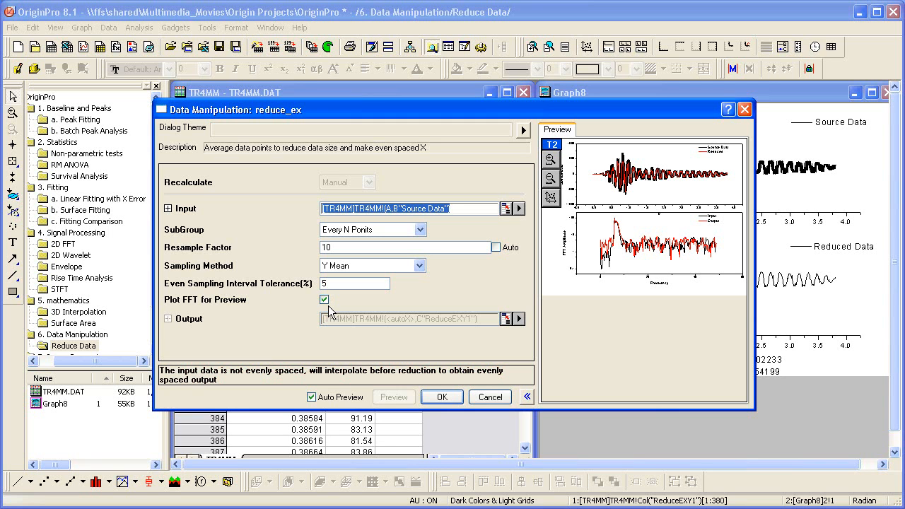
{"action": "mouse_move", "coordinate": [651, 267]}
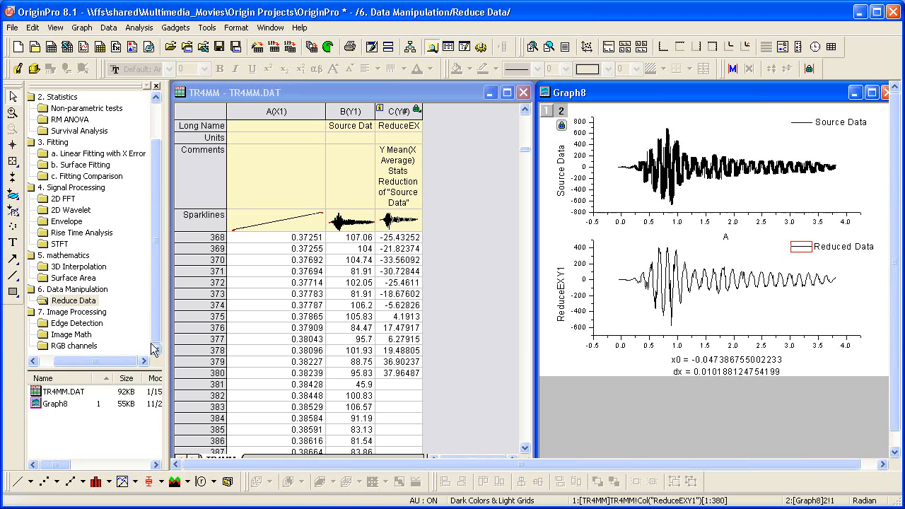
{"action": "left_click", "coordinate": [76, 312]}
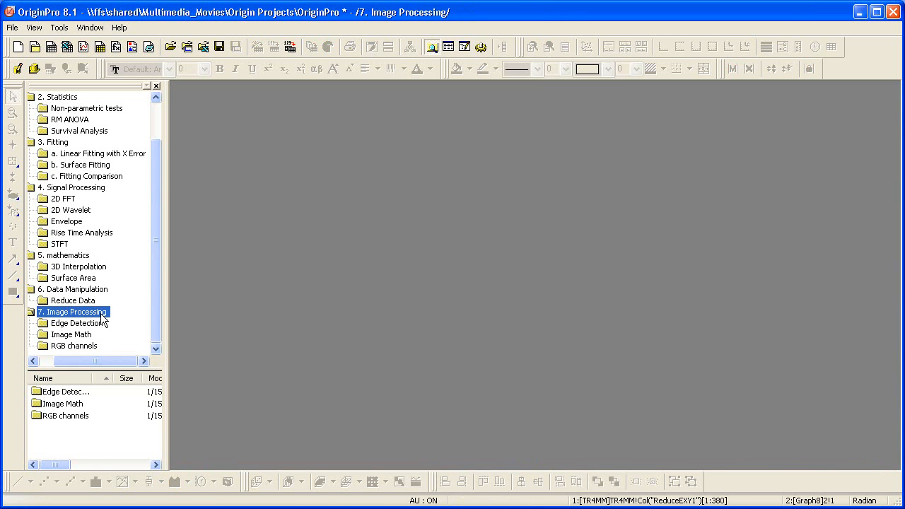
{"action": "mouse_move", "coordinate": [95, 332]}
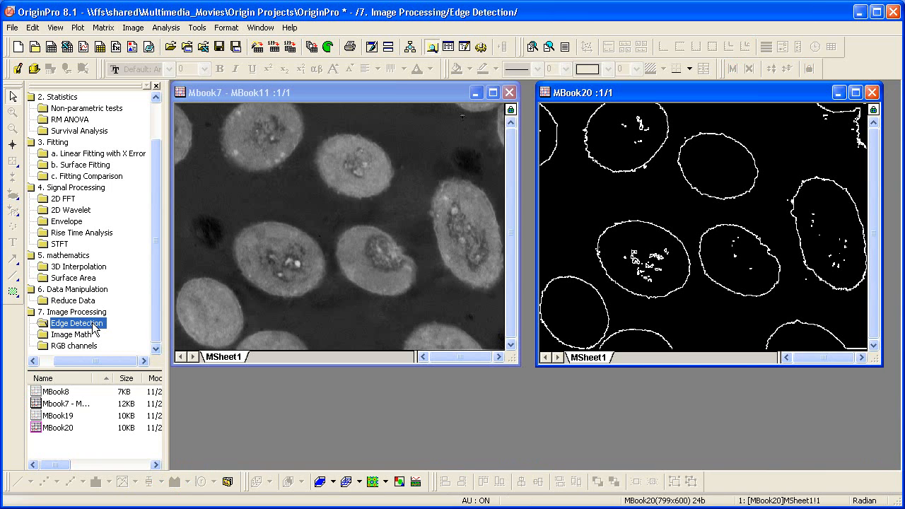
{"action": "mouse_move", "coordinate": [71, 334]}
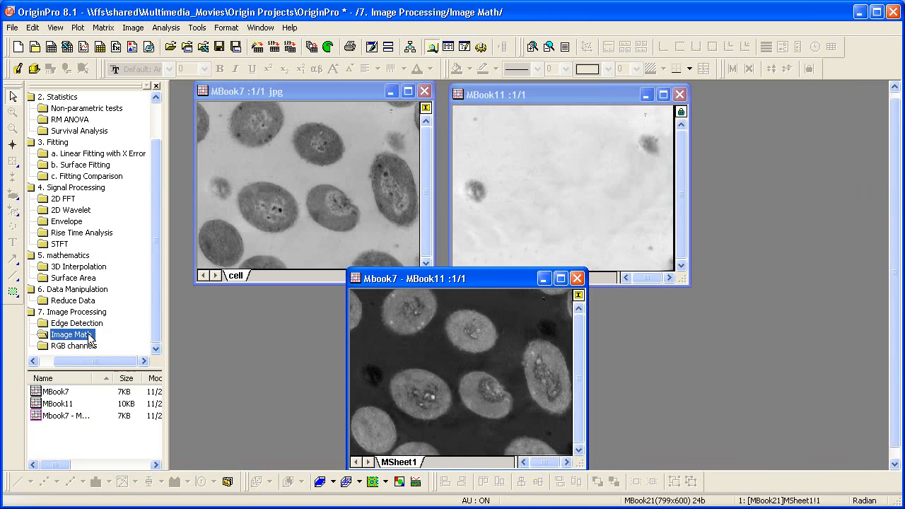
{"action": "mouse_move", "coordinate": [488, 324]}
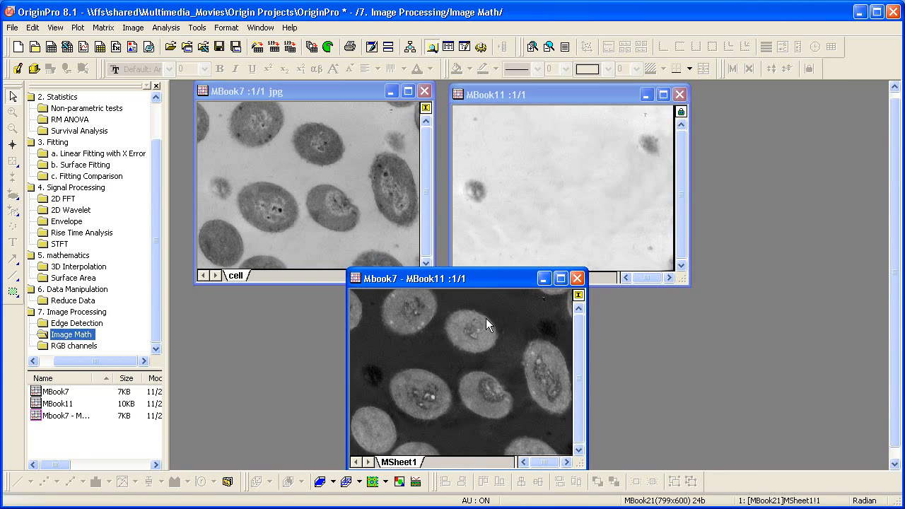
{"action": "mouse_move", "coordinate": [311, 205]}
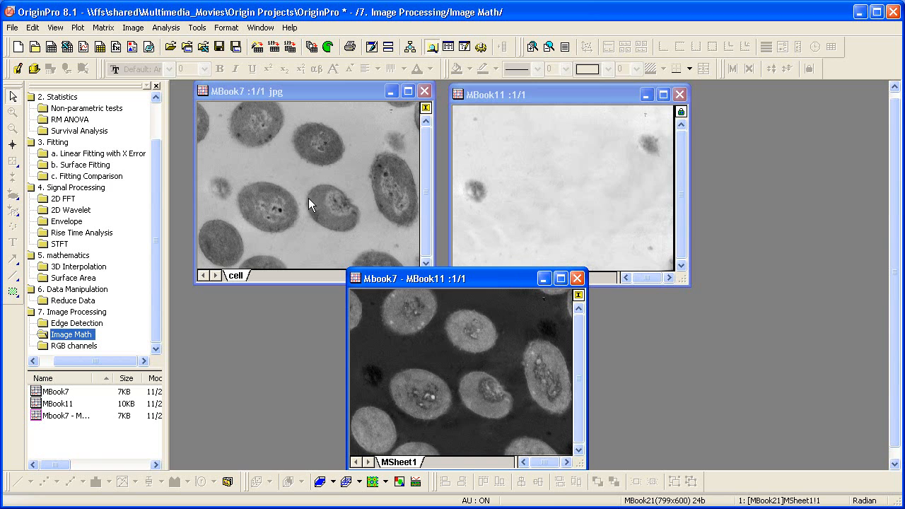
{"action": "mouse_move", "coordinate": [289, 230]}
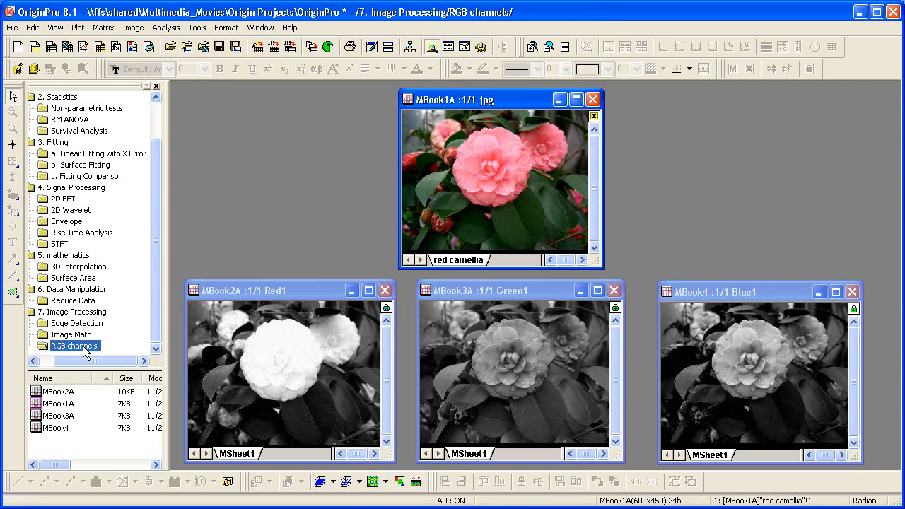
{"action": "mouse_move", "coordinate": [516, 225]}
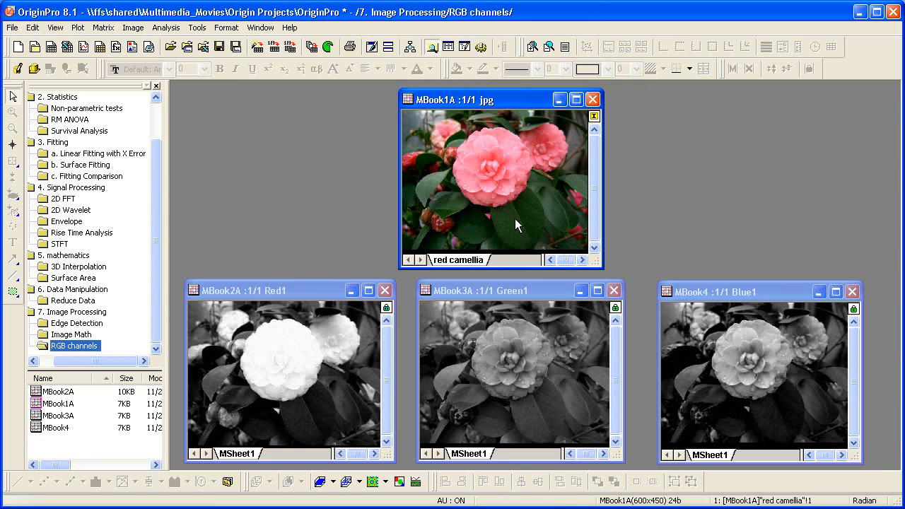
{"action": "mouse_move", "coordinate": [78, 28]}
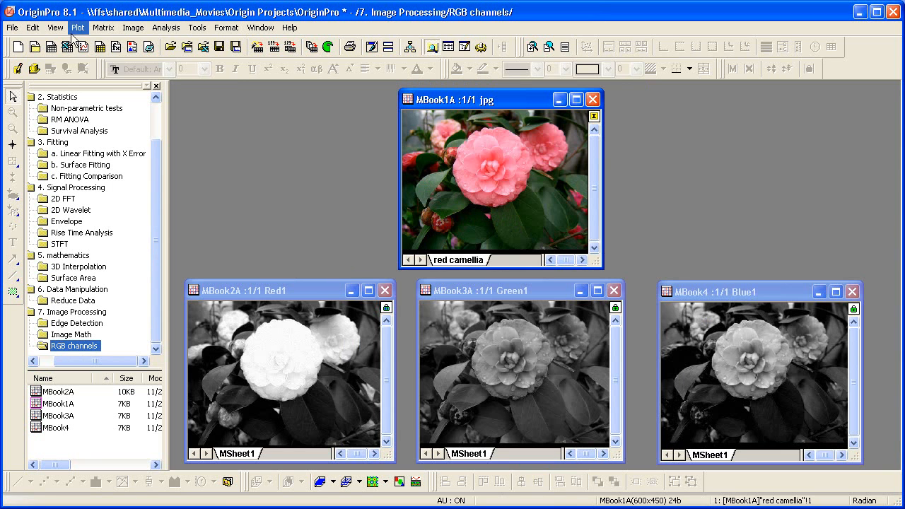
Switch the red camellia matrix to Data Mode and activate the Green1 channel image
{"action": "left_click", "coordinate": [55, 27]}
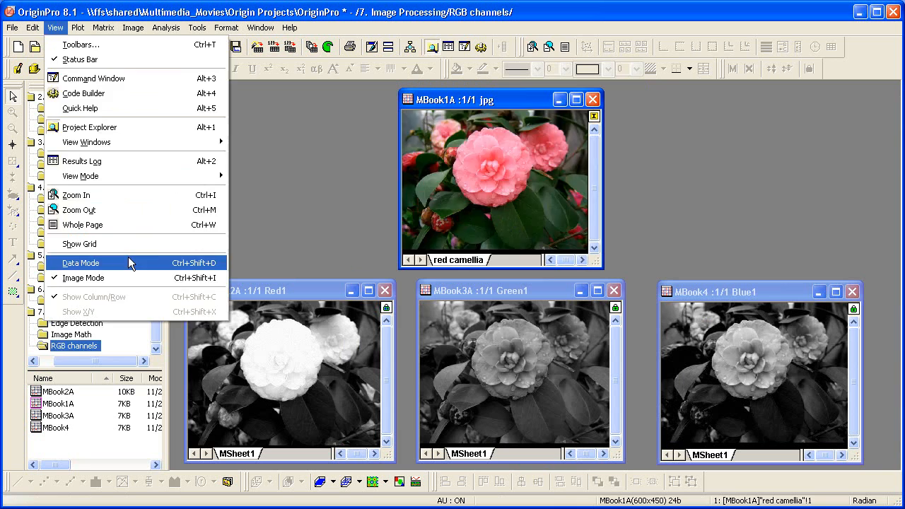
{"action": "left_click", "coordinate": [80, 262]}
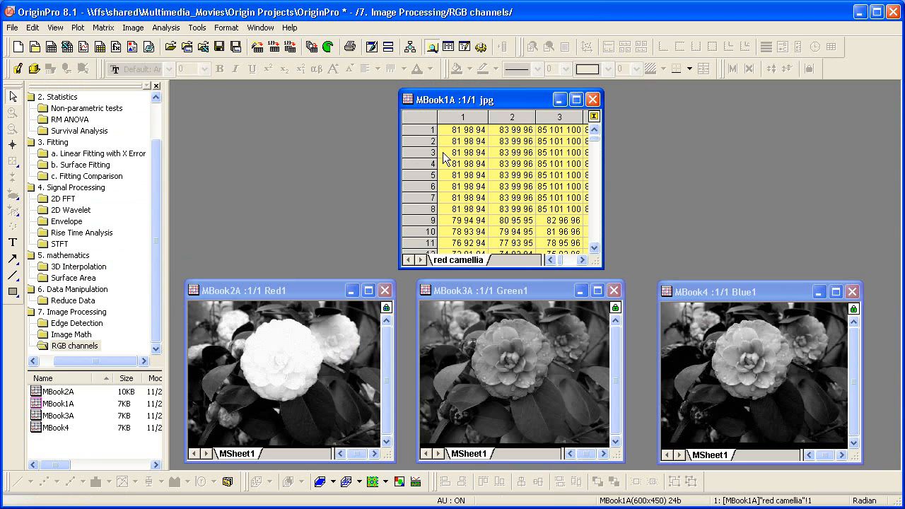
{"action": "mouse_move", "coordinate": [451, 131]}
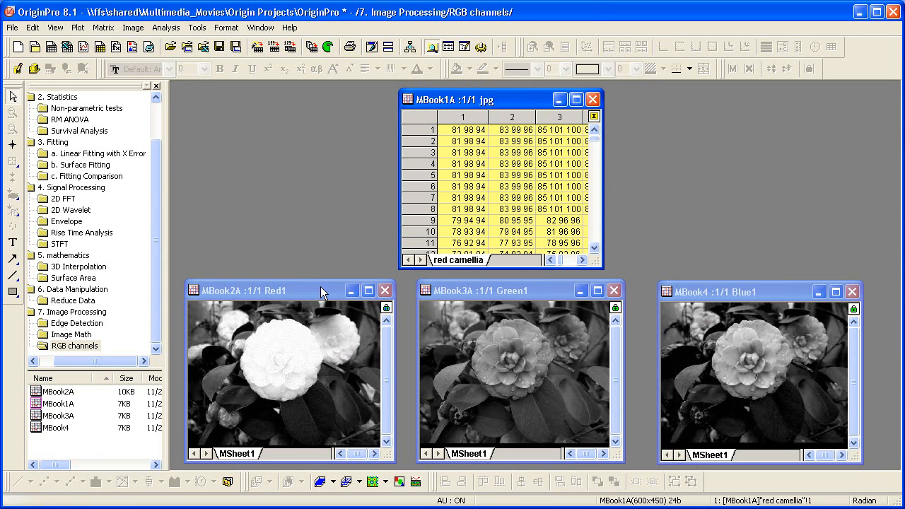
{"action": "left_click", "coordinate": [516, 290]}
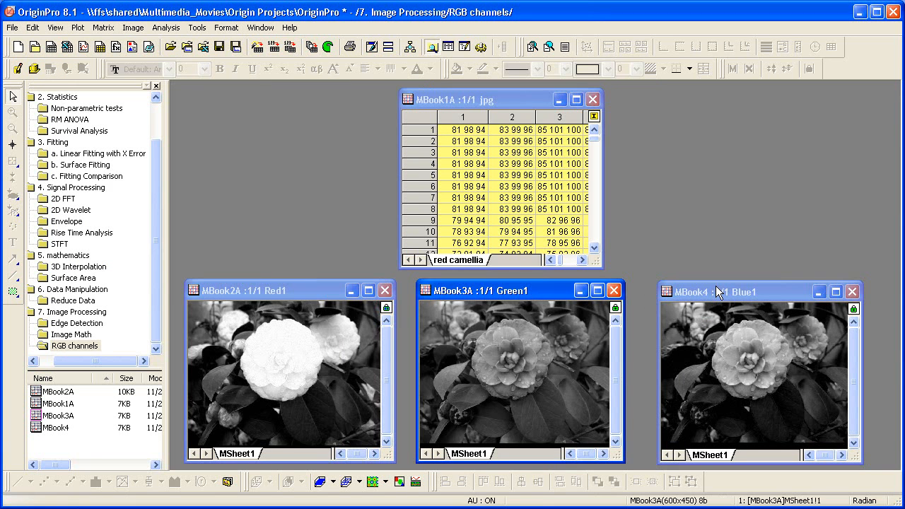